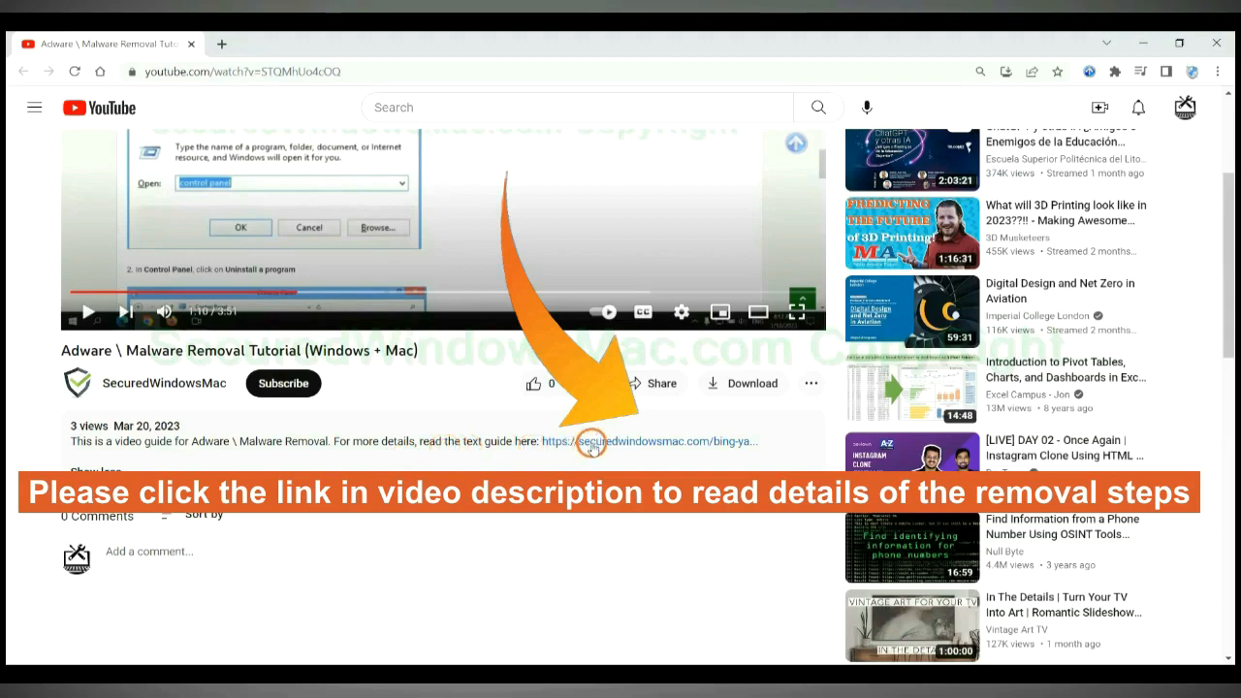
- Follow the securedwindowsmac.com description link and scroll the TYCX removal guide to Step 1
click(591, 440)
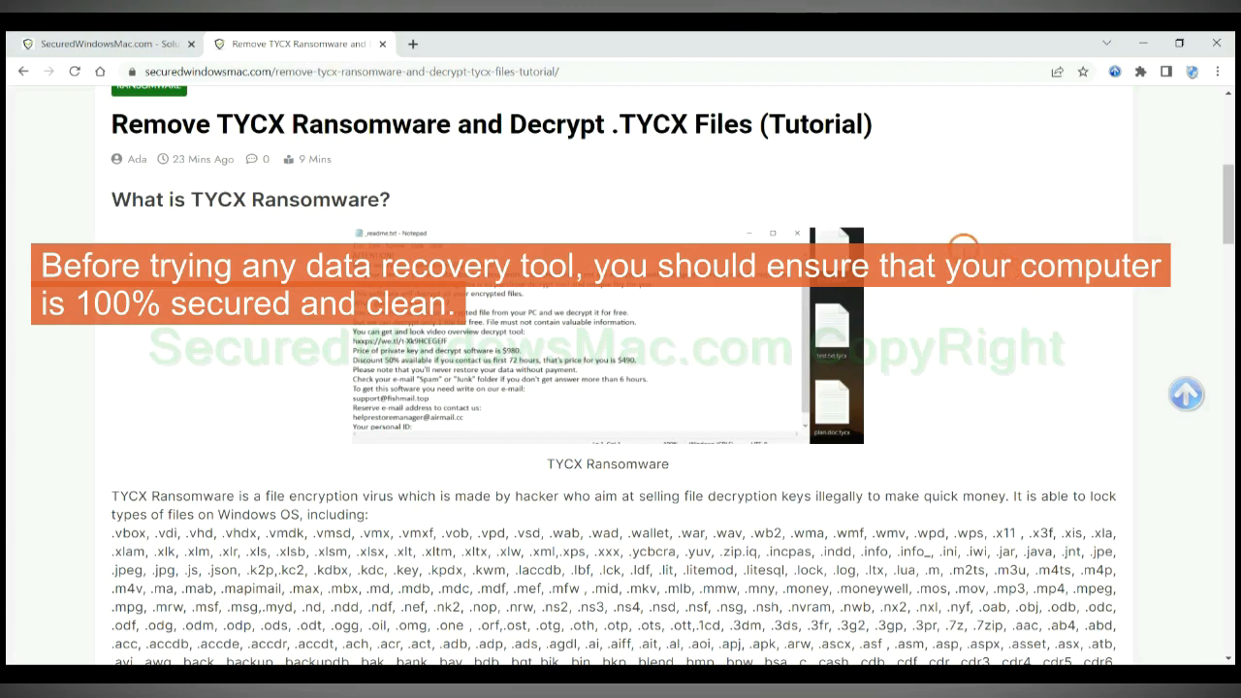
scroll(down, 3)
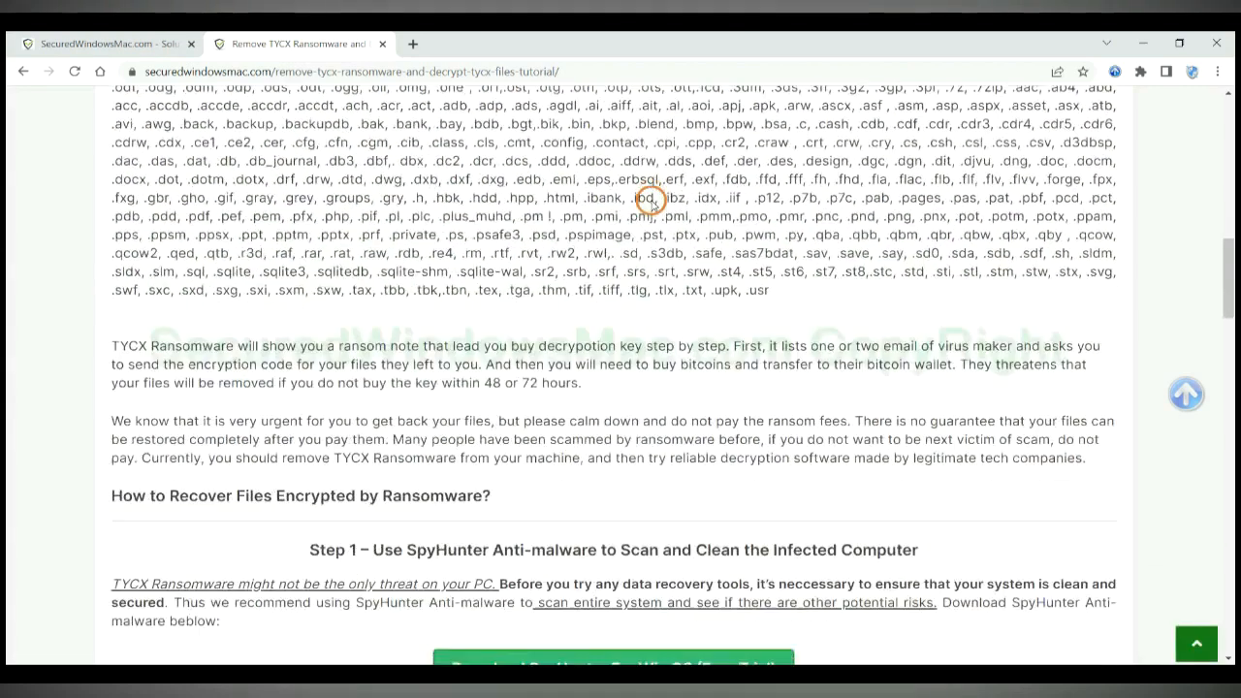
scroll(down, 3)
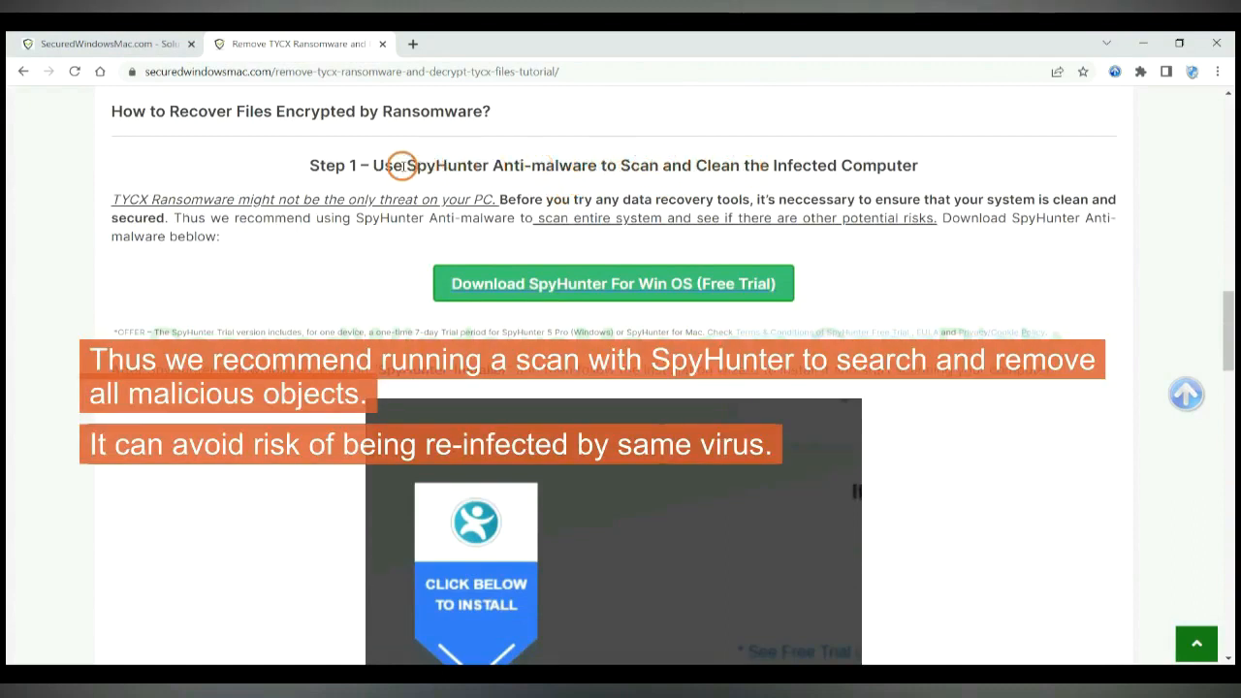
mouse_move(903, 165)
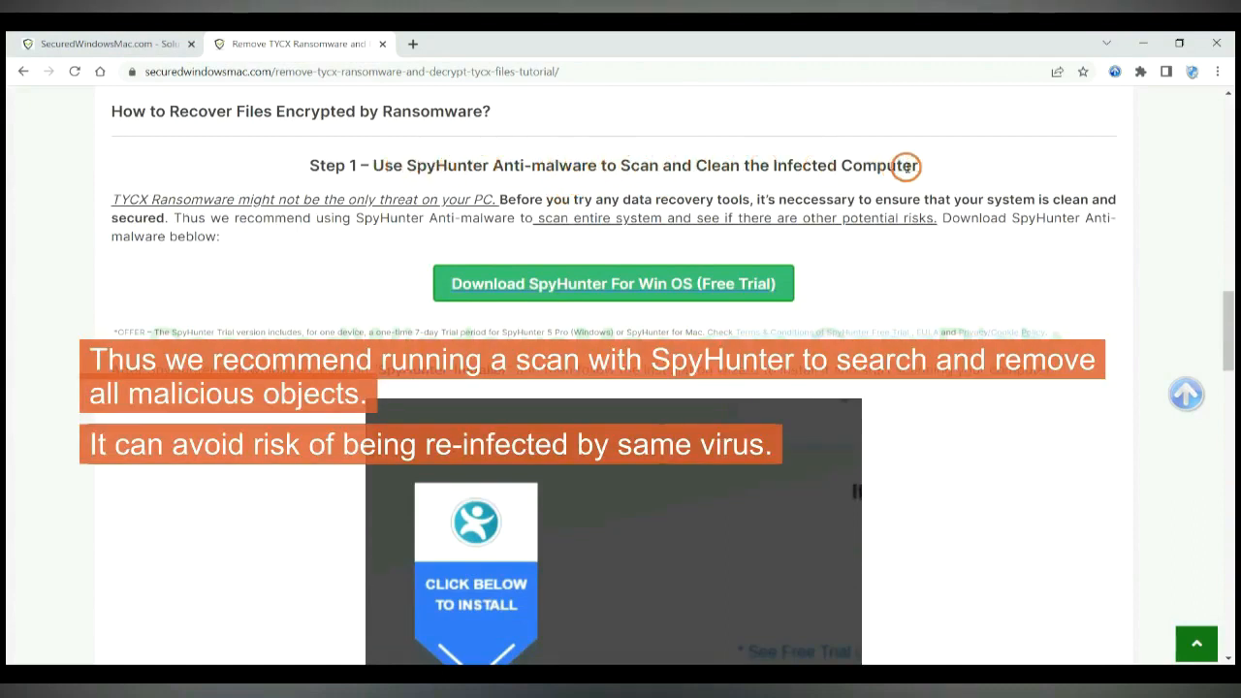
mouse_move(969, 182)
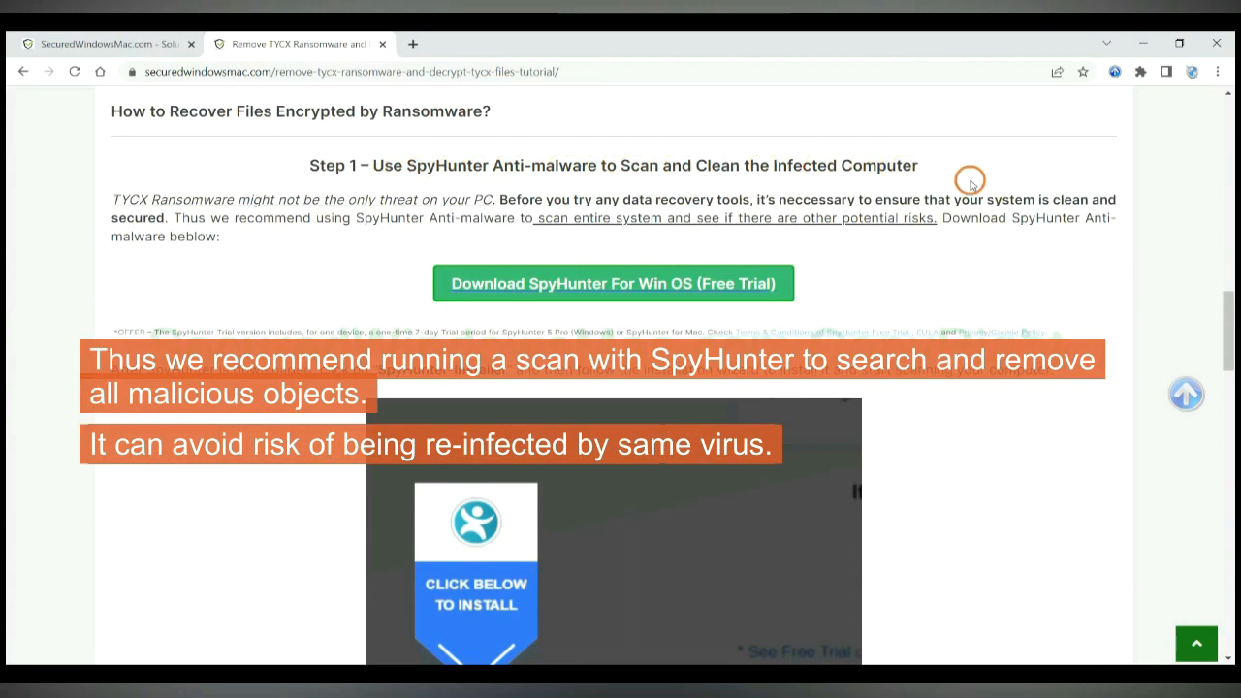
mouse_move(787, 200)
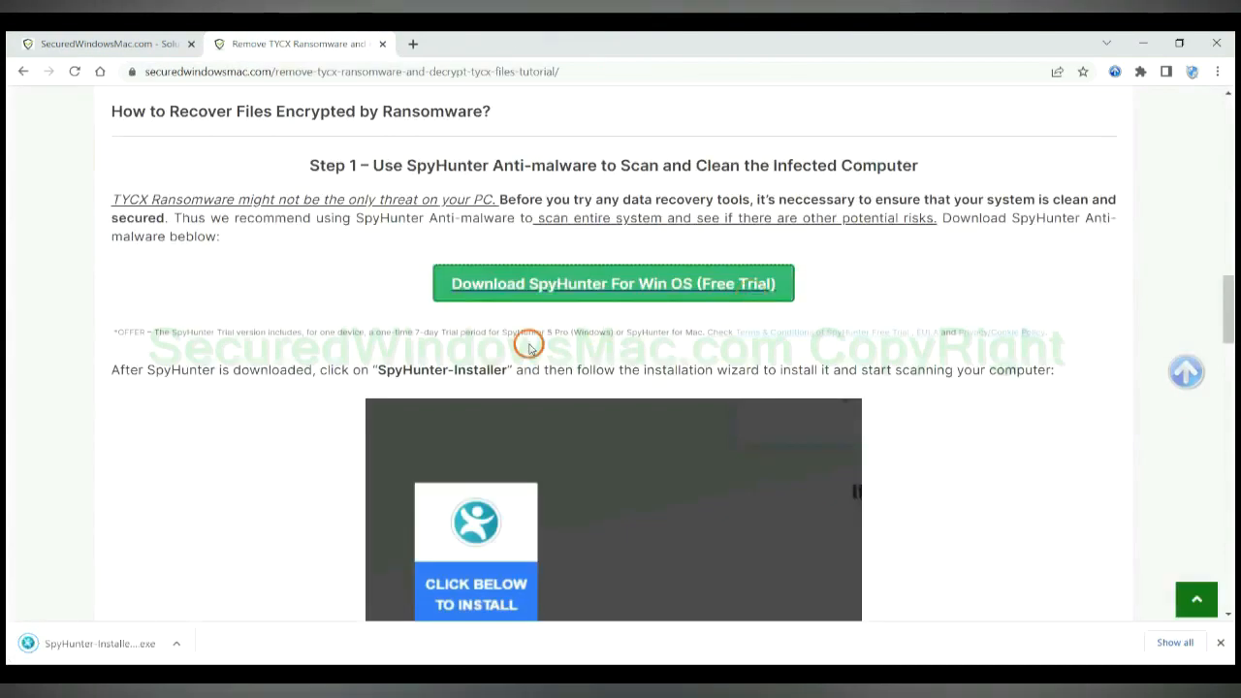
mouse_move(125, 644)
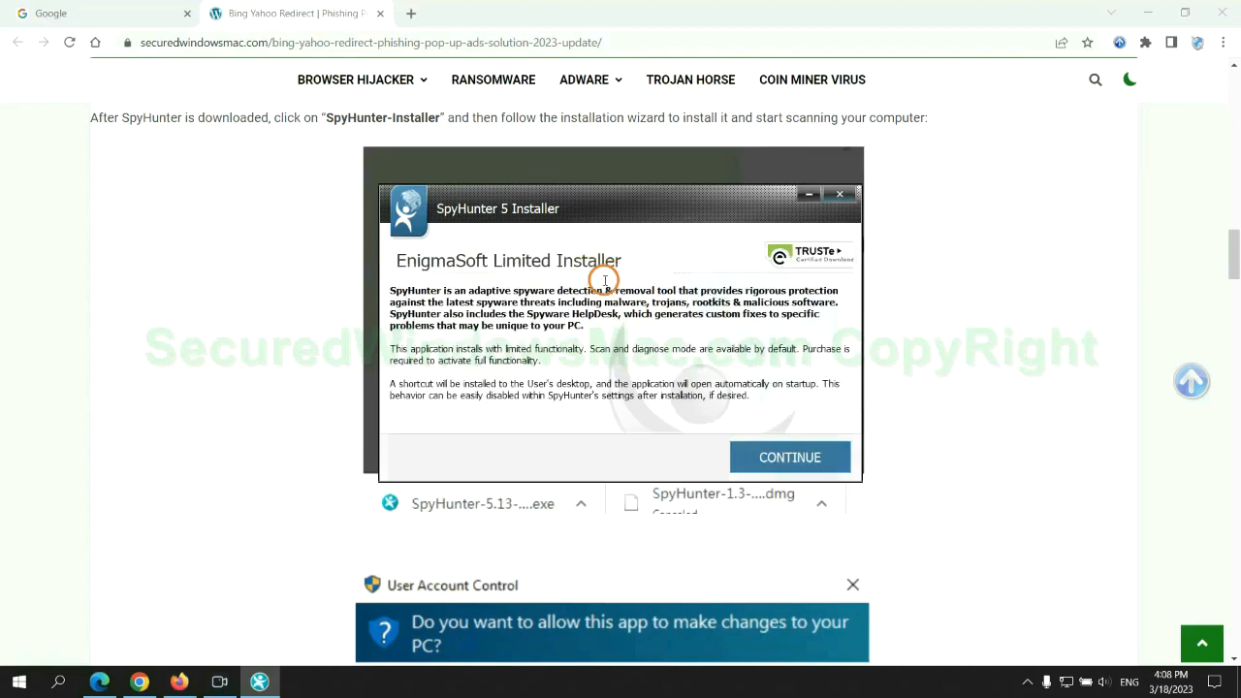
mouse_move(609, 230)
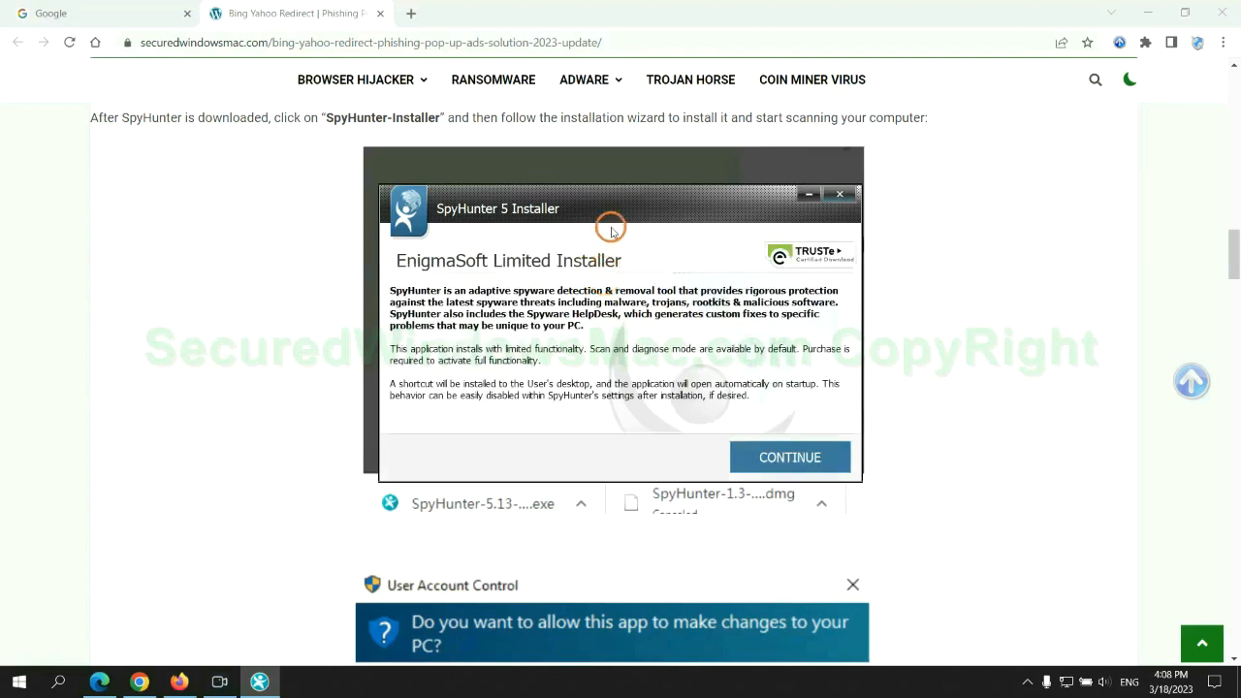
- Continue past the welcome screen and accept the terms to install SpyHunter 5
click(789, 457)
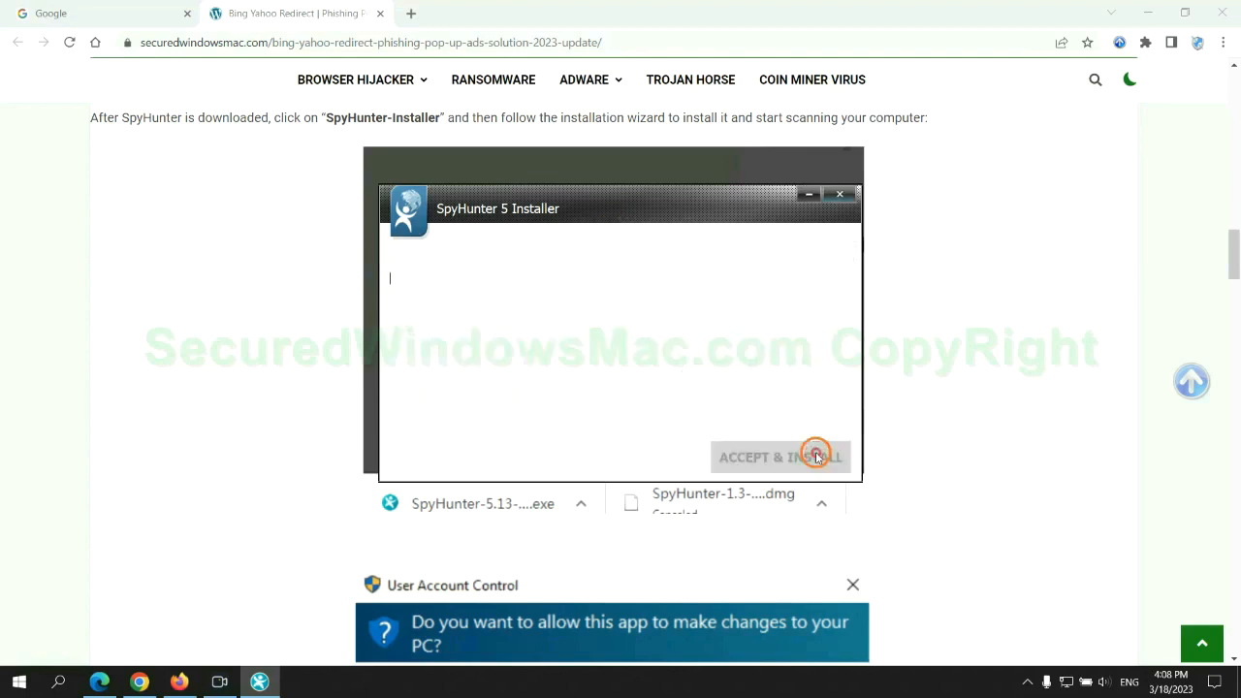
click(628, 415)
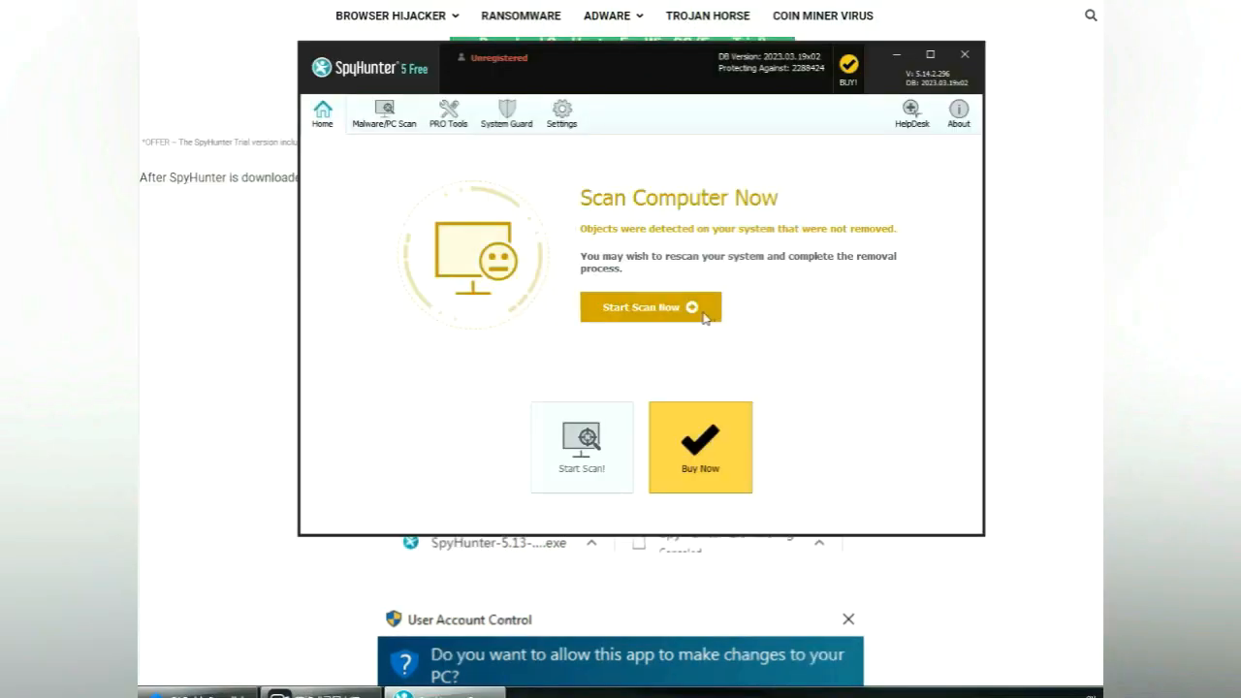
- Run the SpyHunter scan, proceed to threat removal and register the 7-day free trial
click(649, 306)
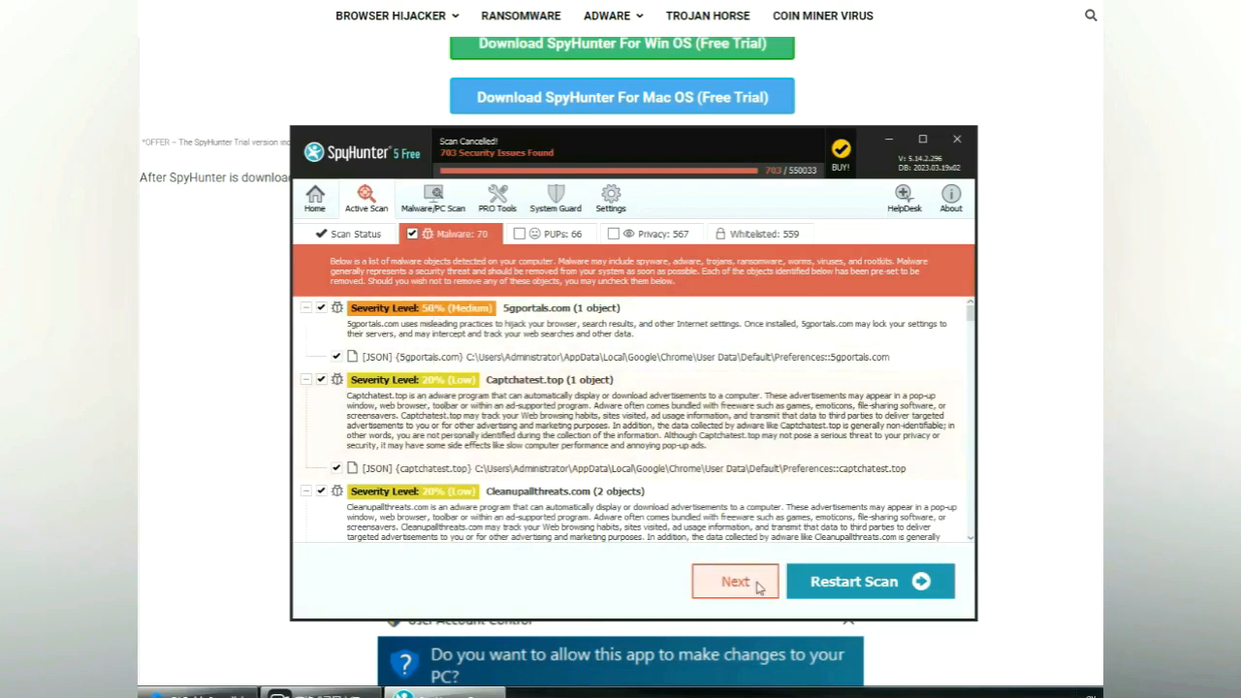
click(733, 582)
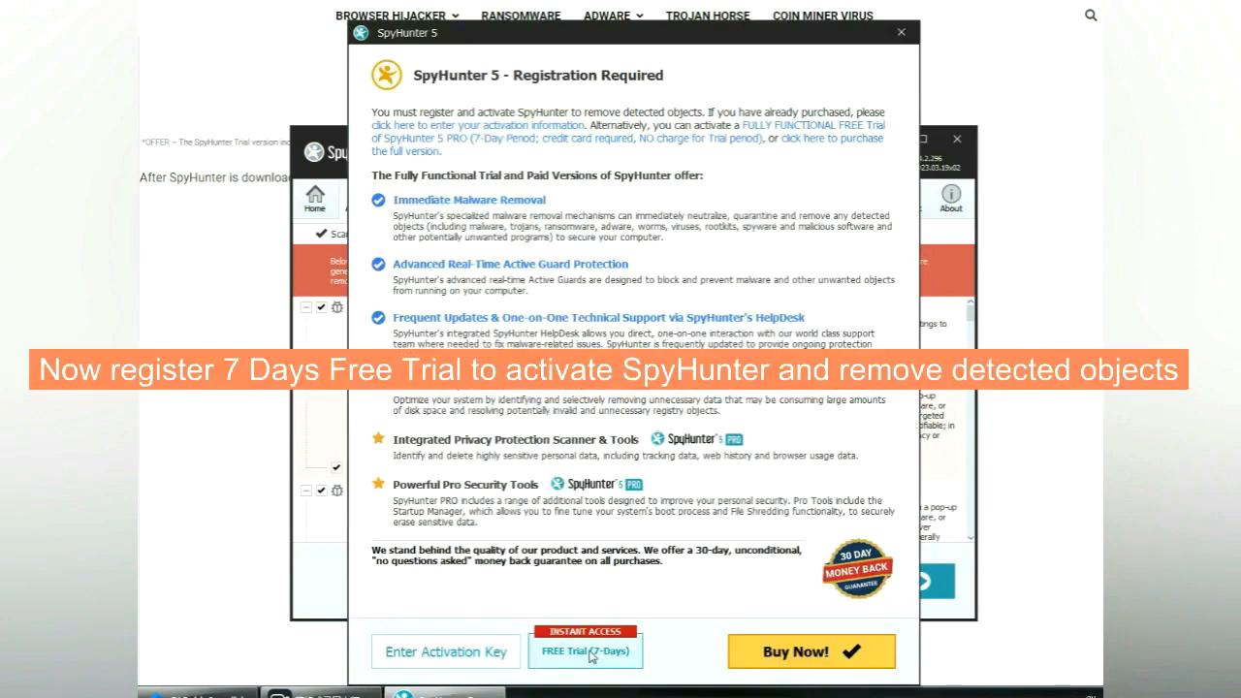
click(585, 651)
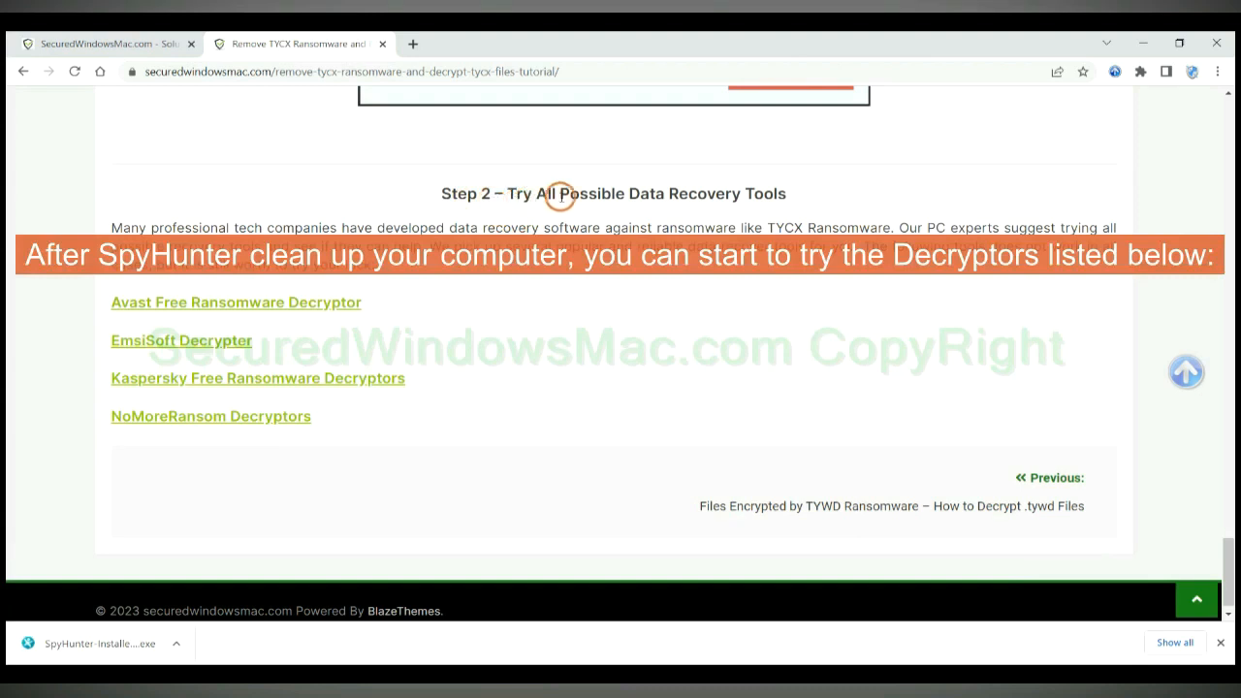
mouse_move(627, 194)
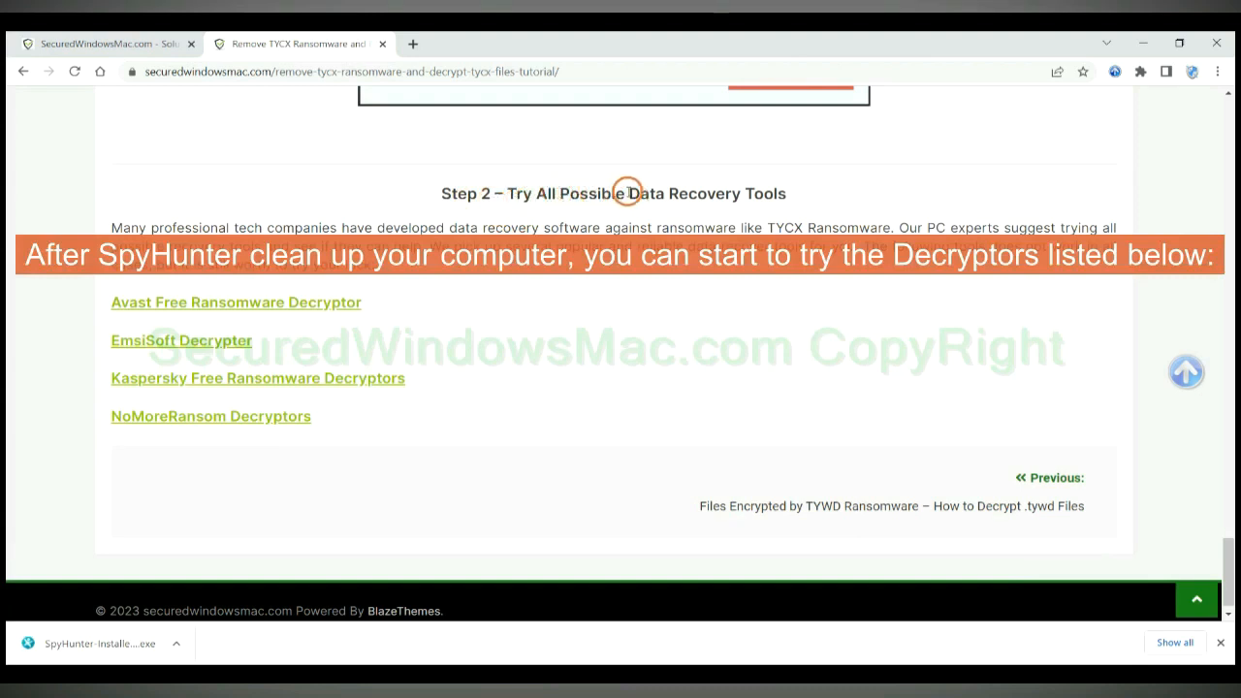
mouse_move(640, 281)
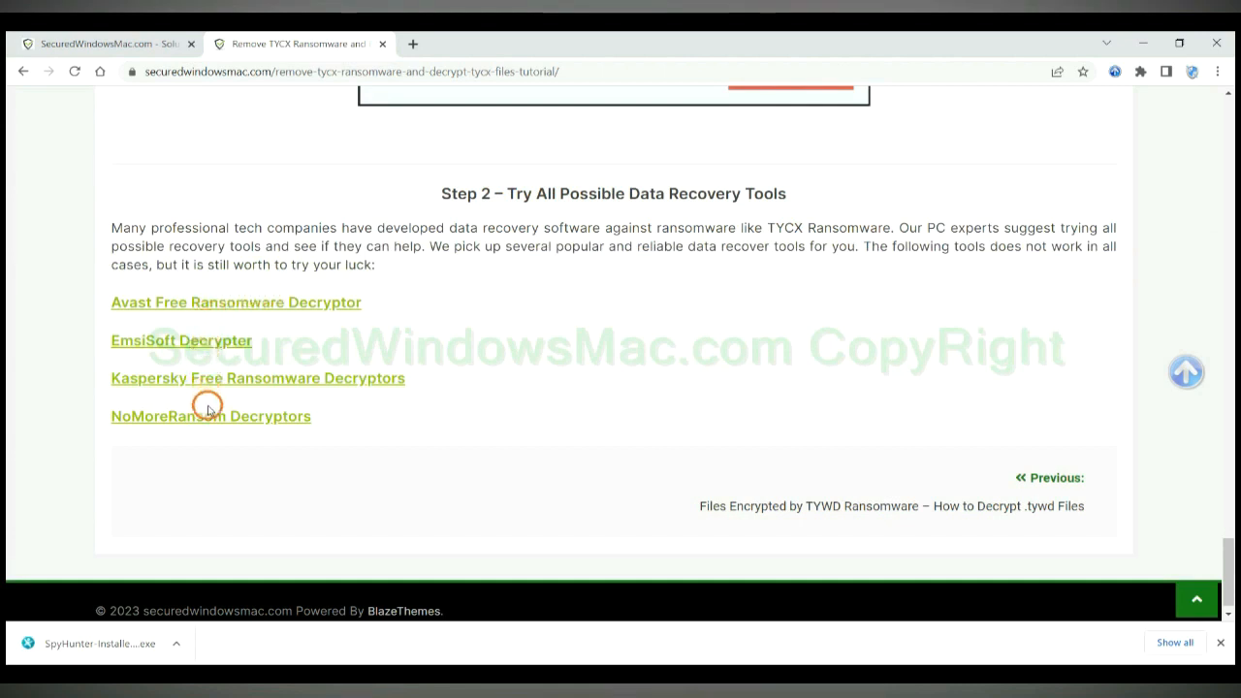
mouse_move(345, 303)
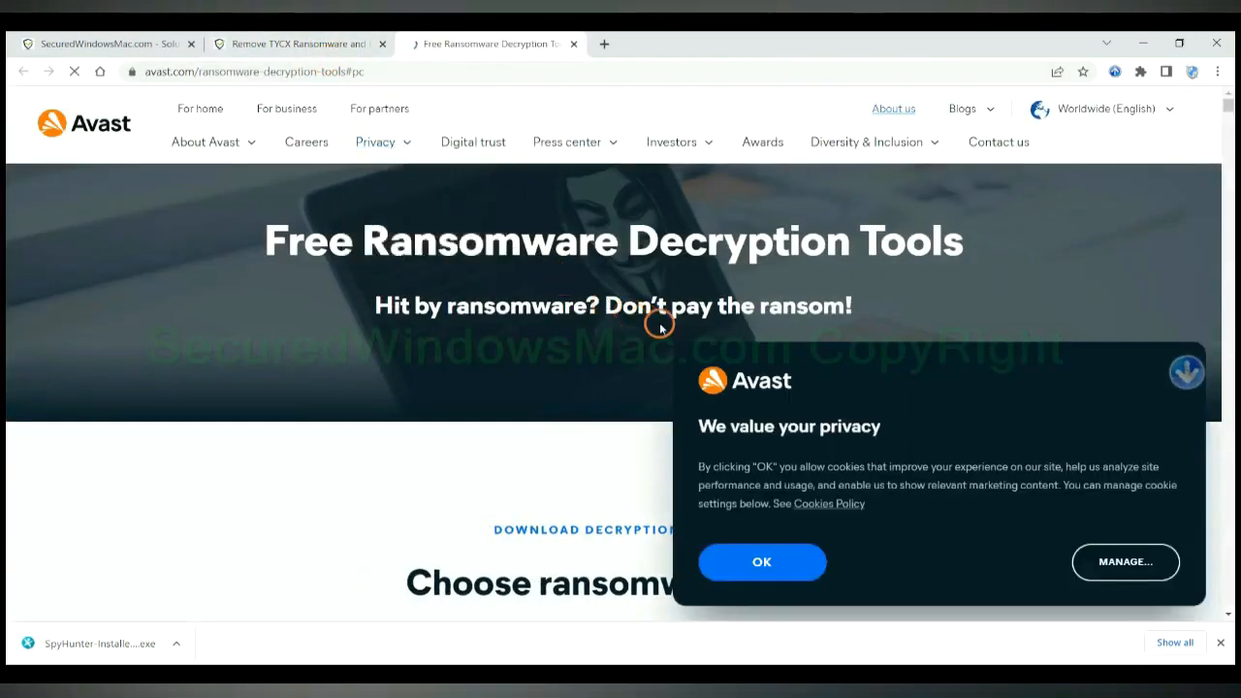
- Dismiss Avast's privacy banner and scroll to the 'Choose ransomware type' decryptor list
click(761, 562)
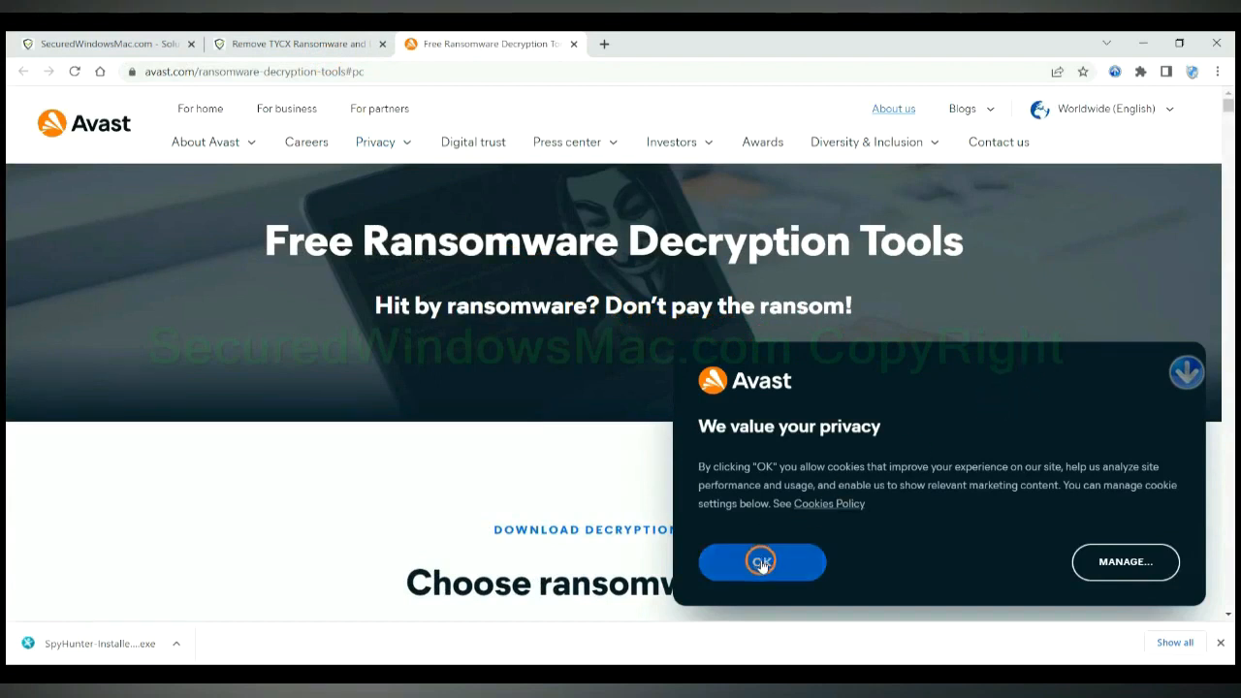
click(762, 562)
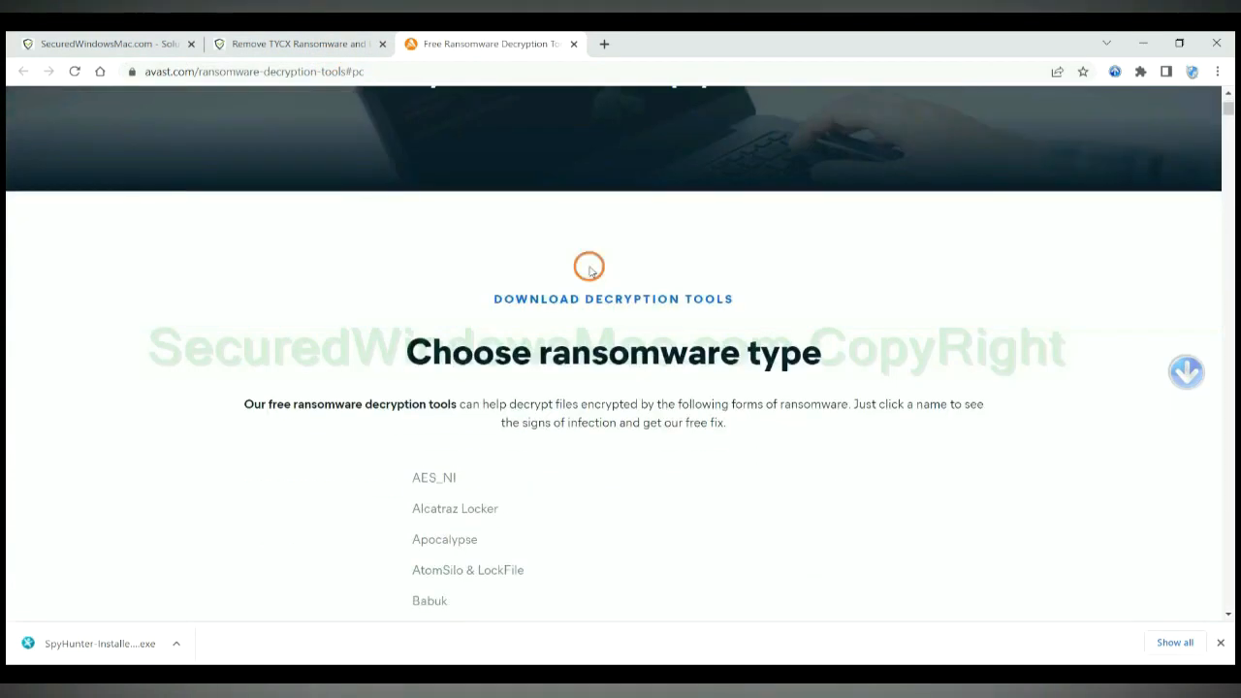
scroll(down, 3)
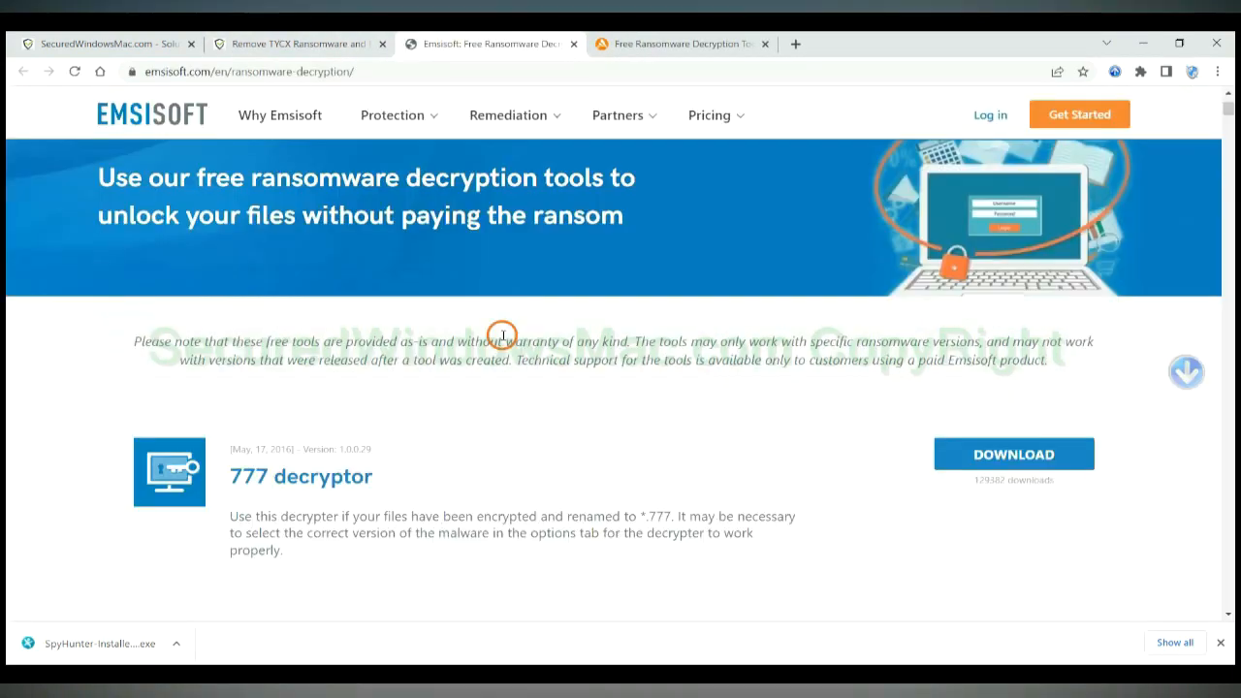
- Scroll through Emsisoft's list of free ransomware decryptor entries
scroll(up, 3)
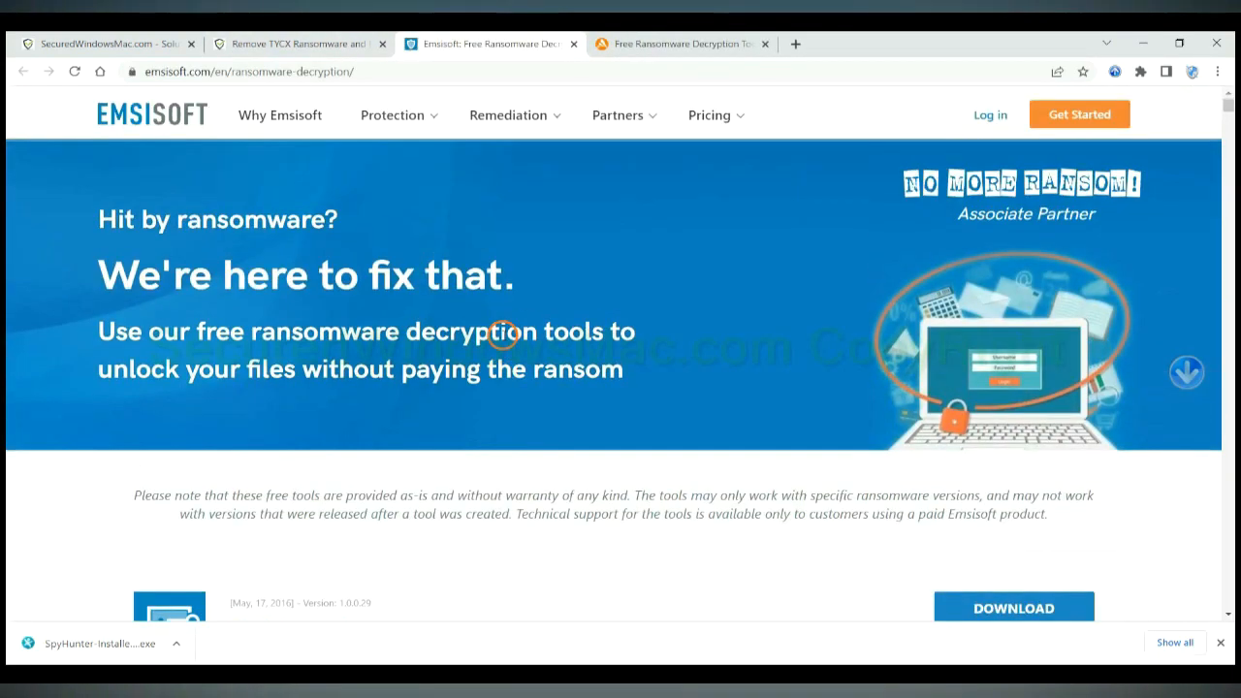
scroll(down, 3)
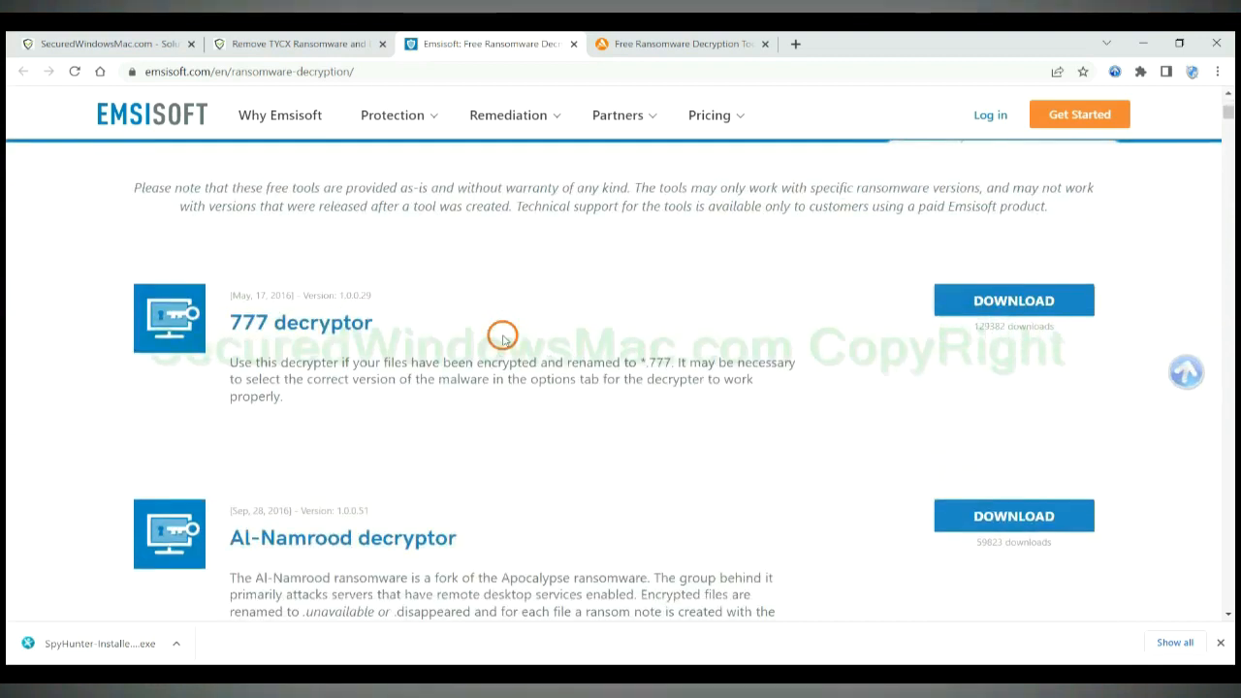
scroll(down, 3)
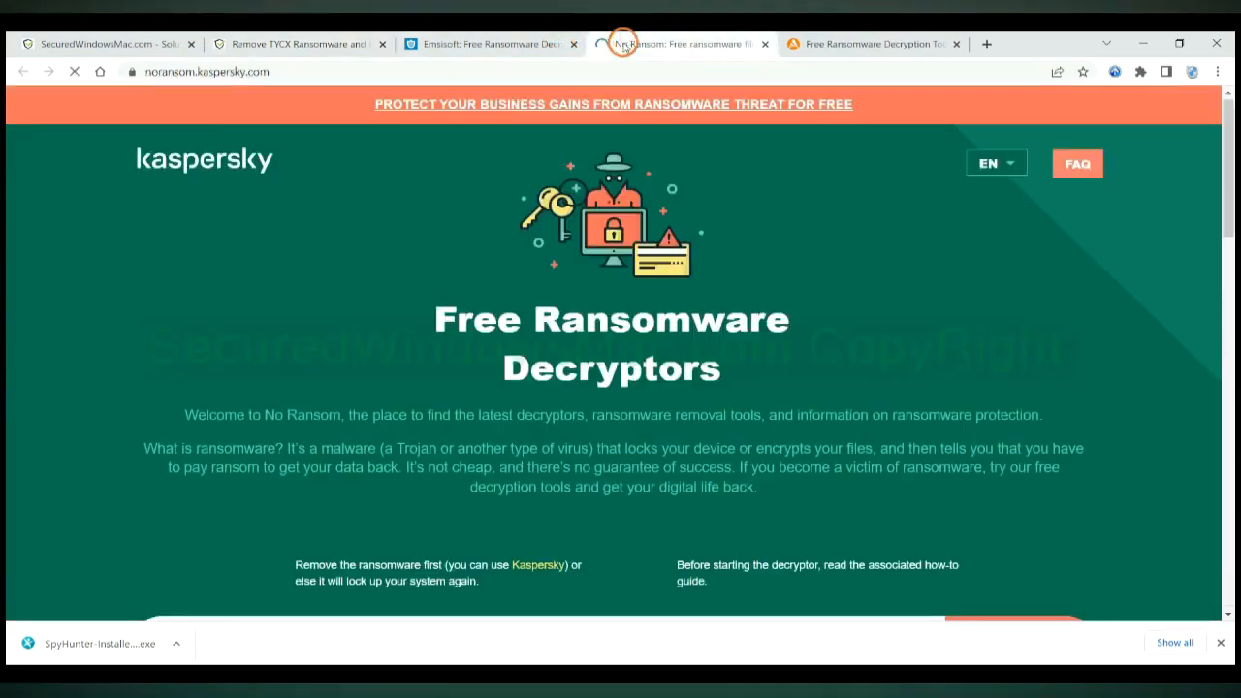
- Search Kaspersky No Ransom's decryptor list for 'djvu'
scroll(down, 3)
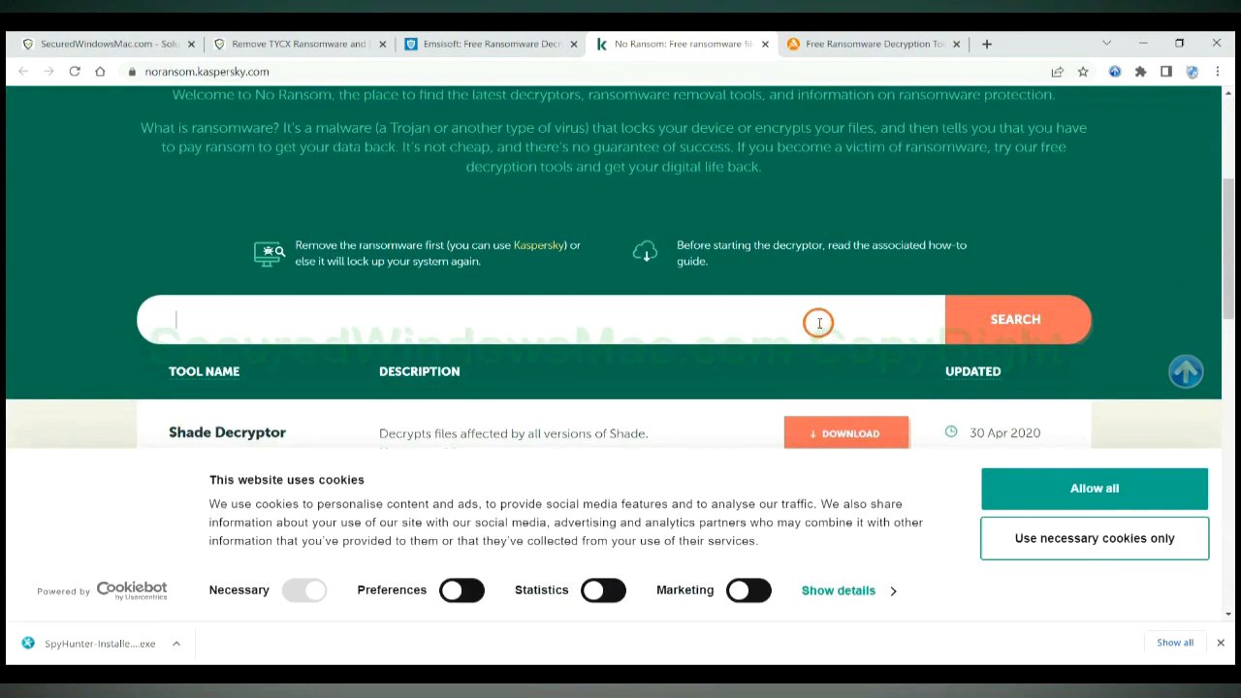
text(djvu)
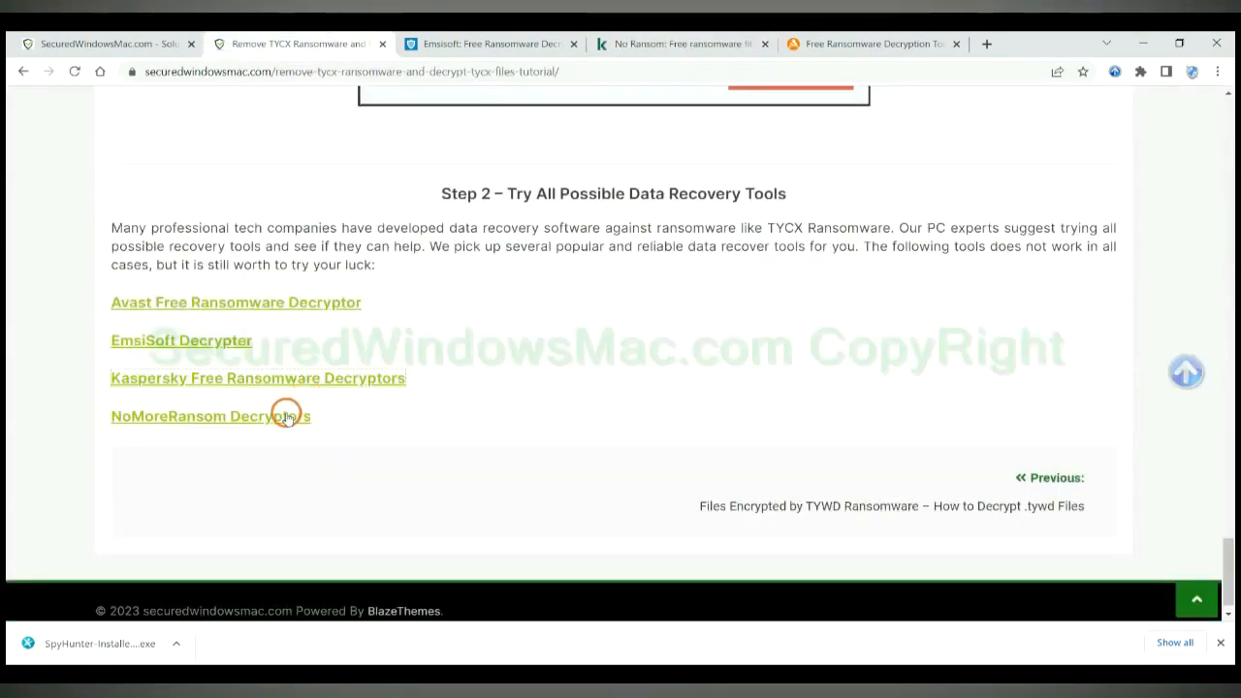
- Go to No More Ransom's Decryption Tools and begin typing 'st' into Quick Search
click(210, 415)
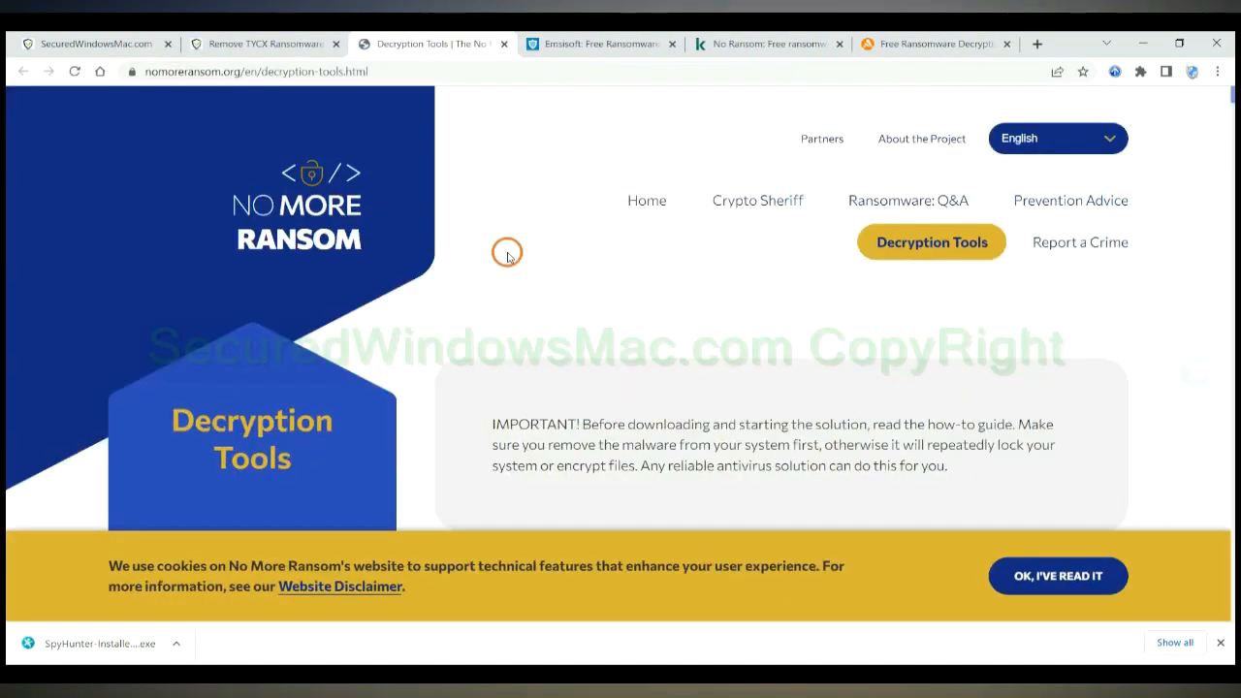
mouse_move(880, 320)
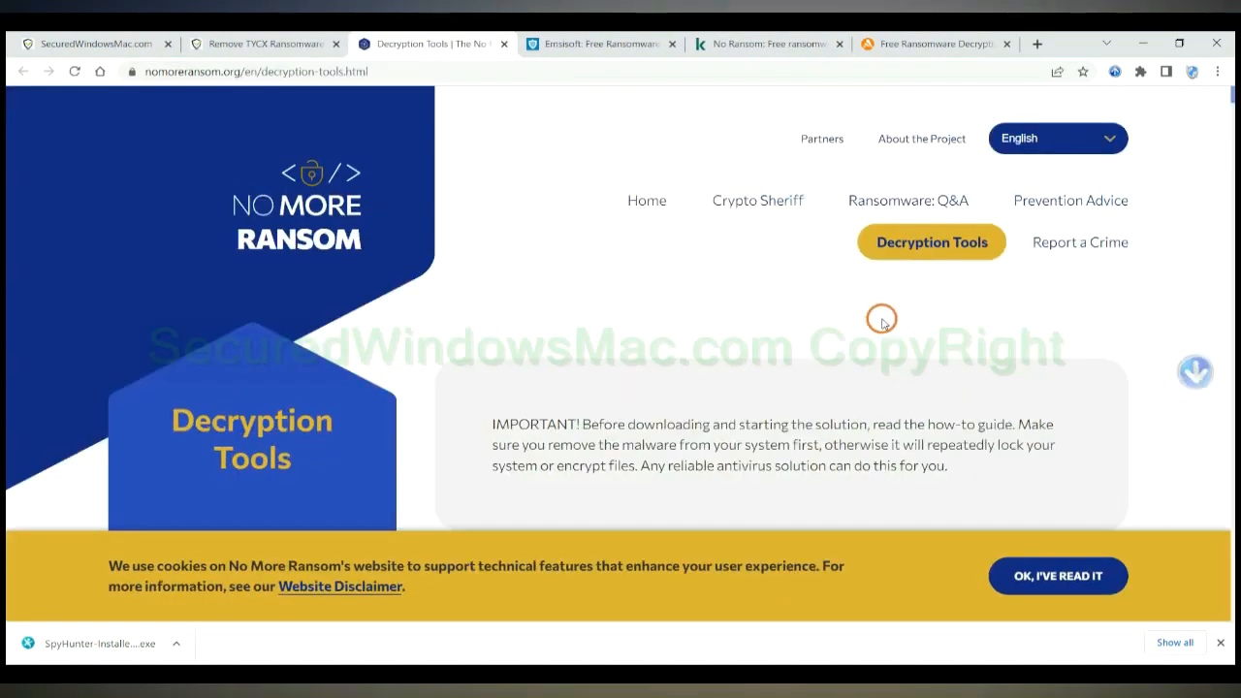
scroll(down, 3)
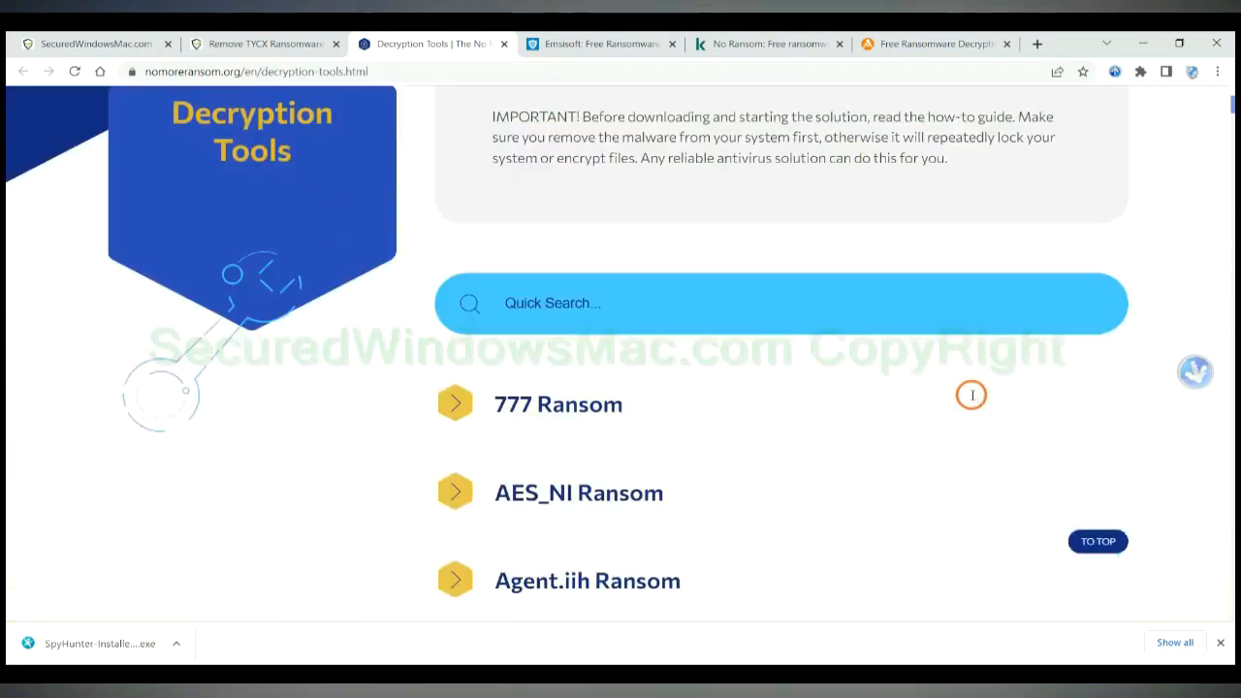
scroll(down, 3)
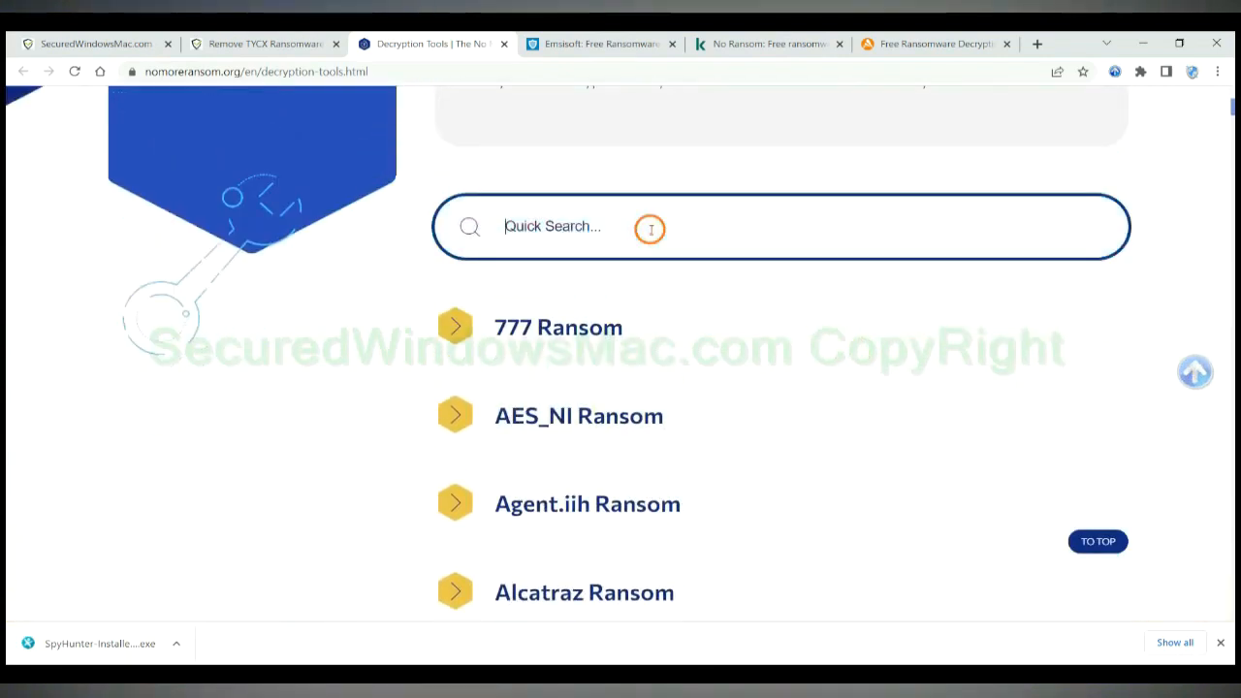
text(st)
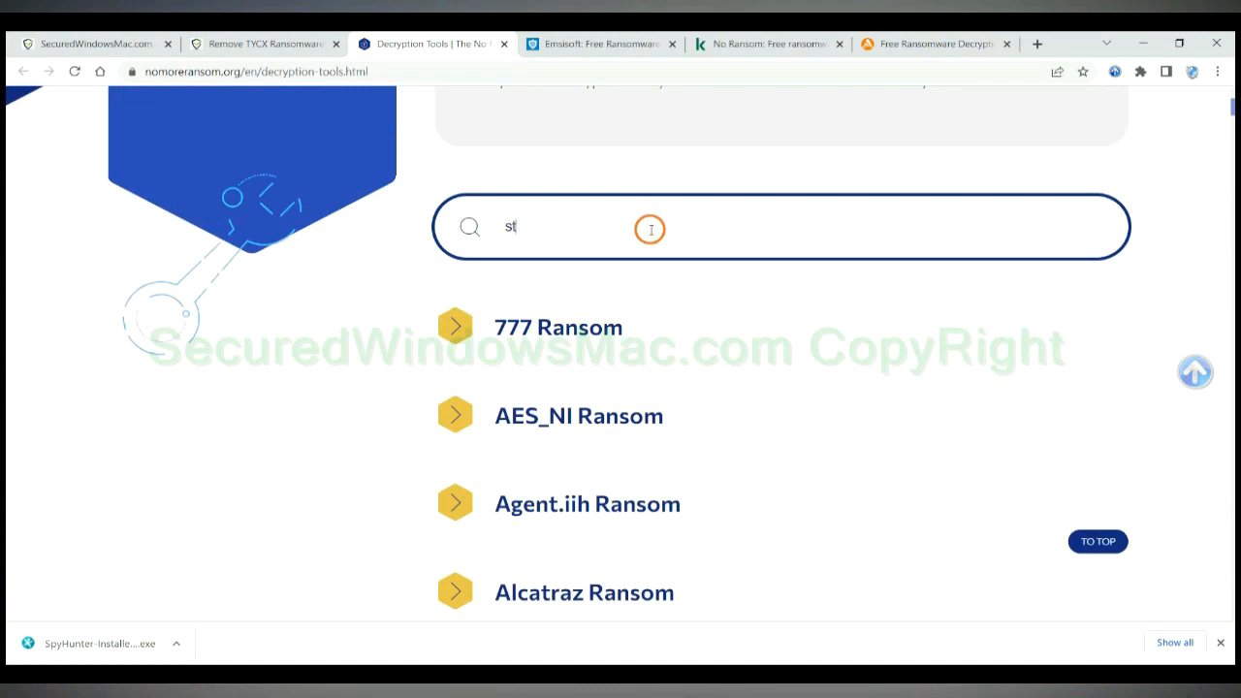